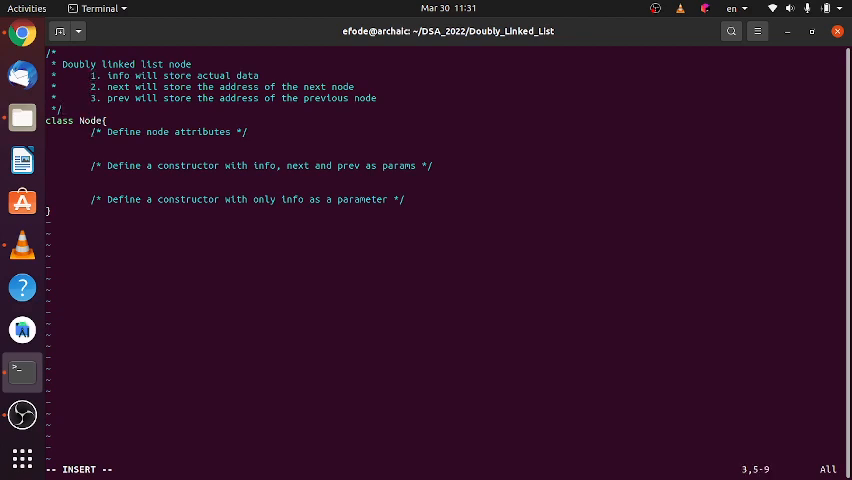
Under the attributes comment, declare 'int info;', 'Node next;' and 'Node prev;' on separate lines.
key("Down")
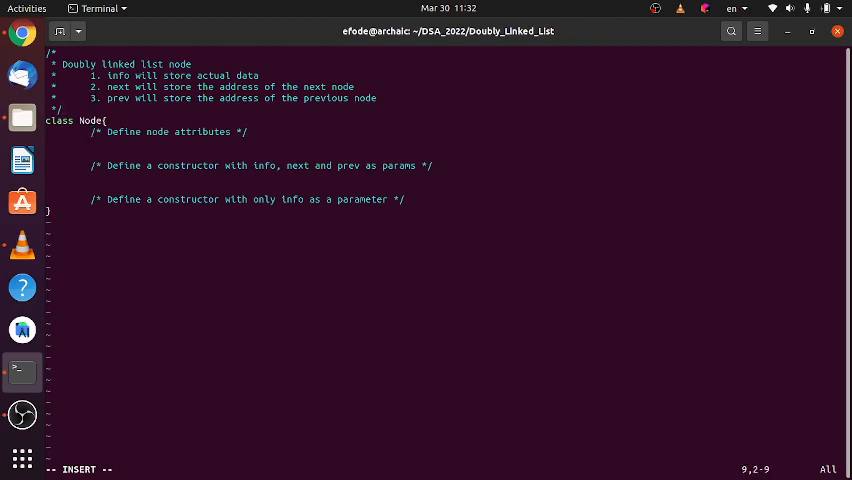
type("int info")
type("Node nex")
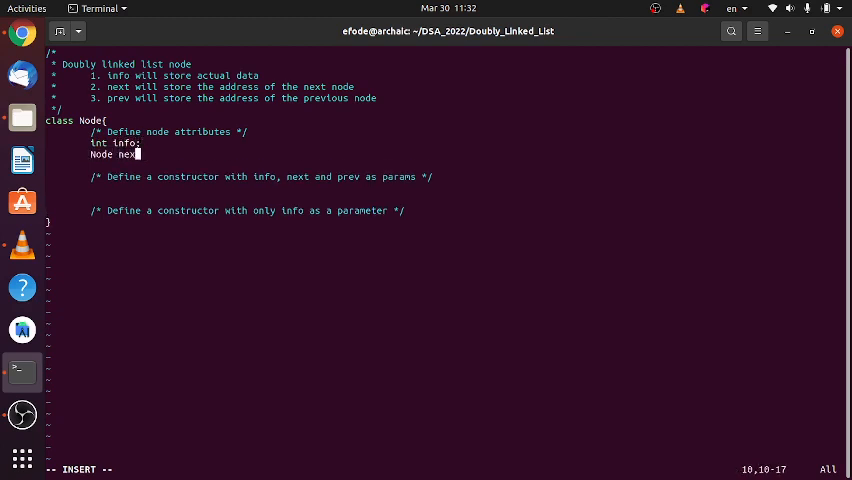
type(";")
type("Node prev;")
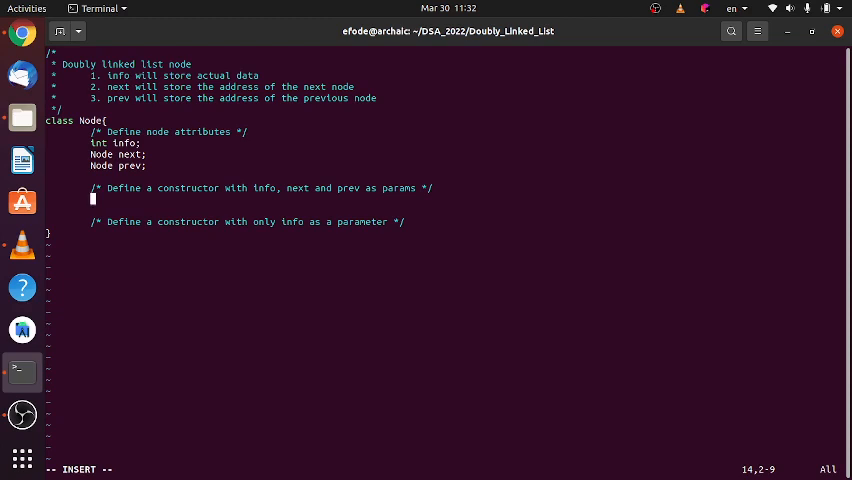
Write the constructor header 'public Node(int info, Node next, Node prev){'.
type("public Node")
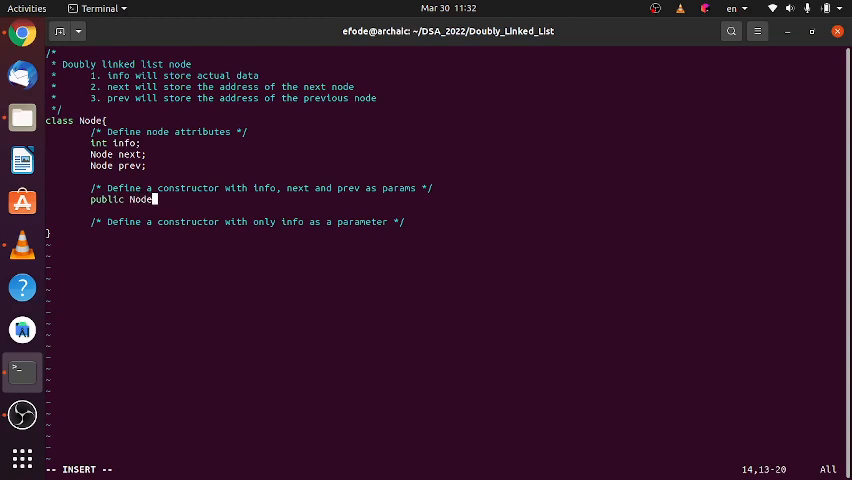
type("(Node n")
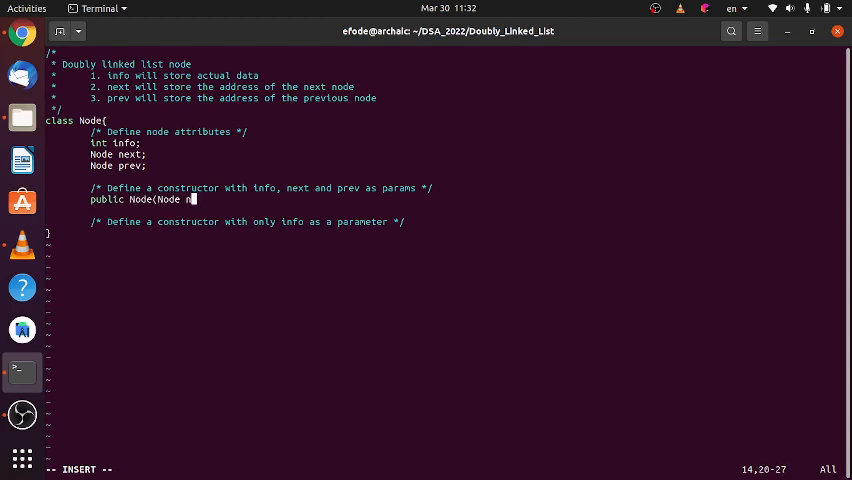
type("info")
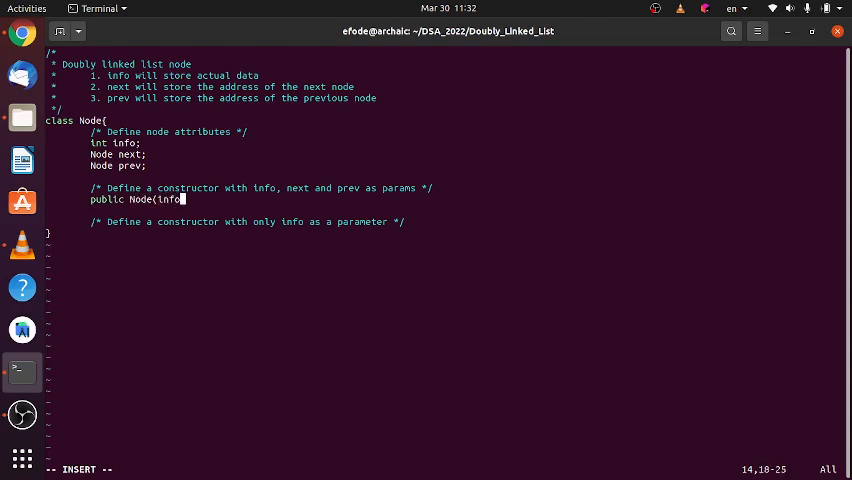
type("int in")
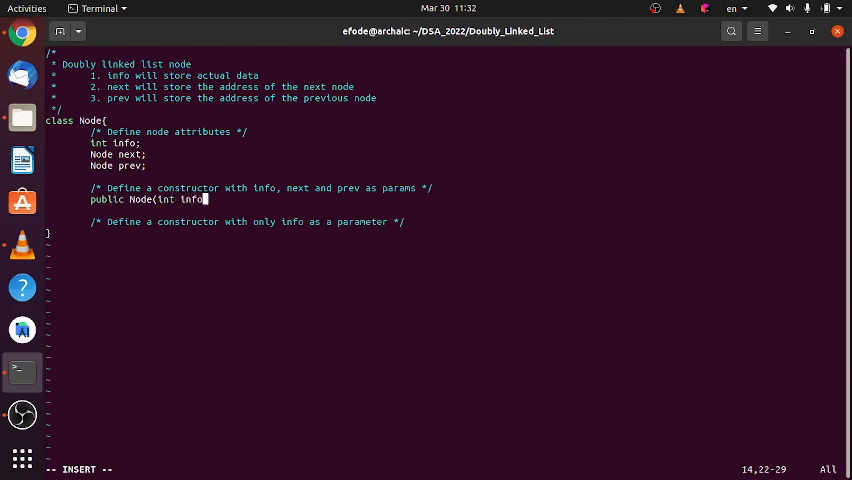
type(", Node next, Node prev){")
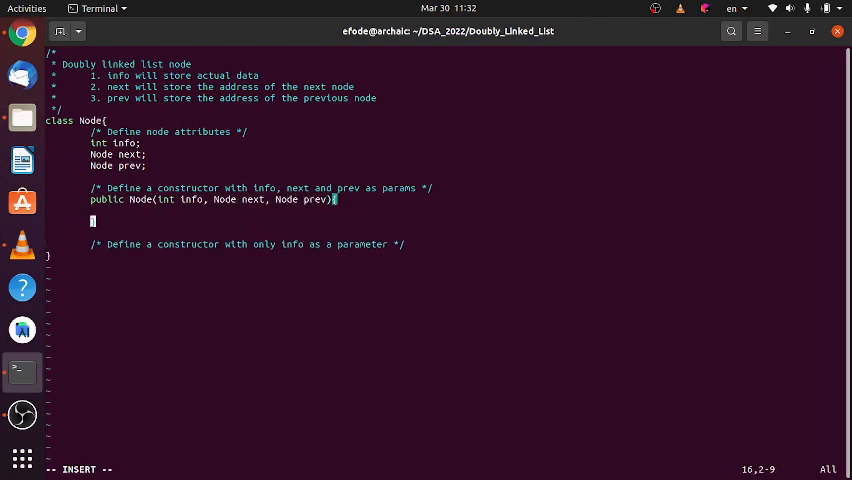
Fill the constructor body with this.info = info, this.next = next and this.prev = prev.
type("in")
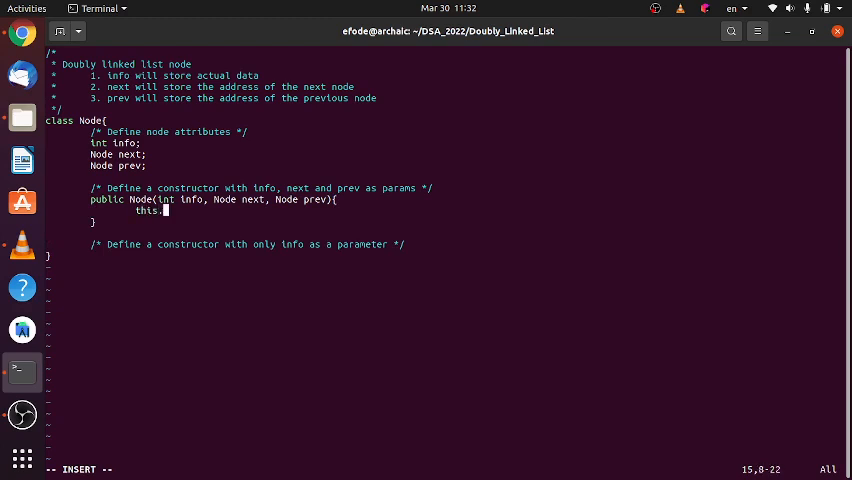
type("info = inf")
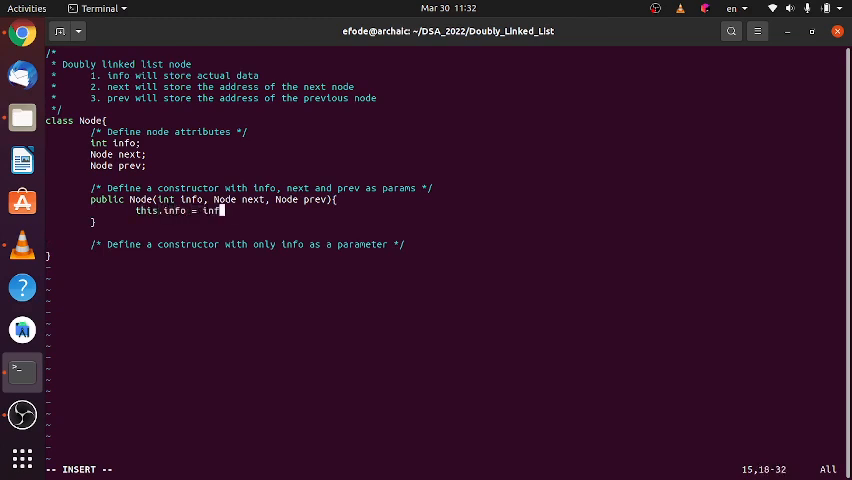
type("thi")
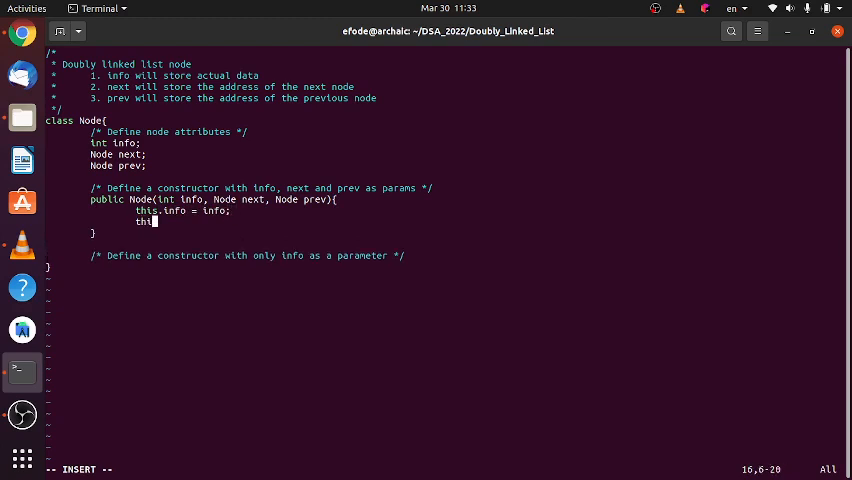
type("next = next;")
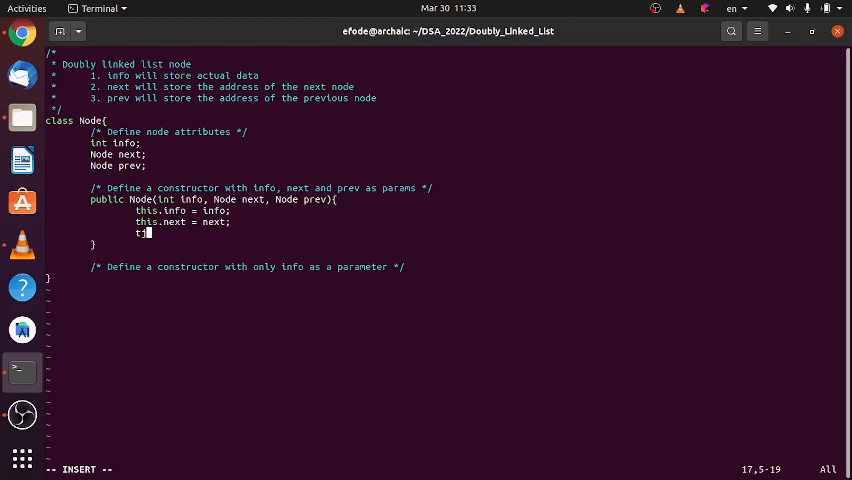
type("his")
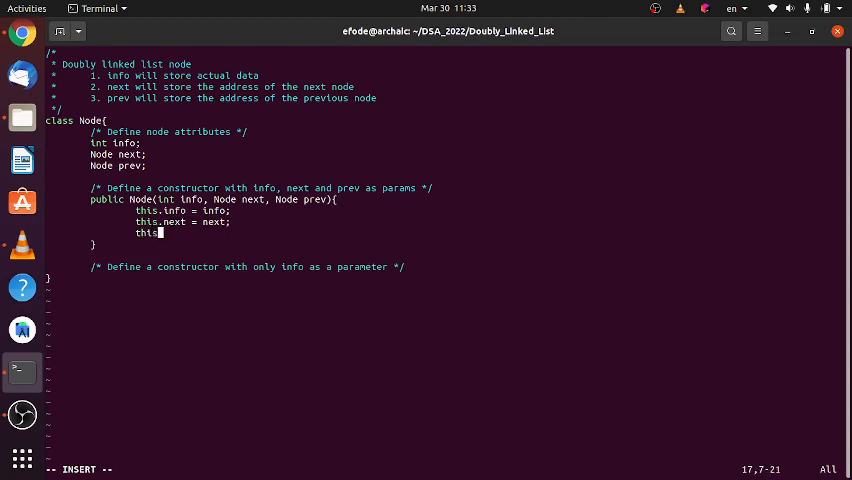
type("prev")
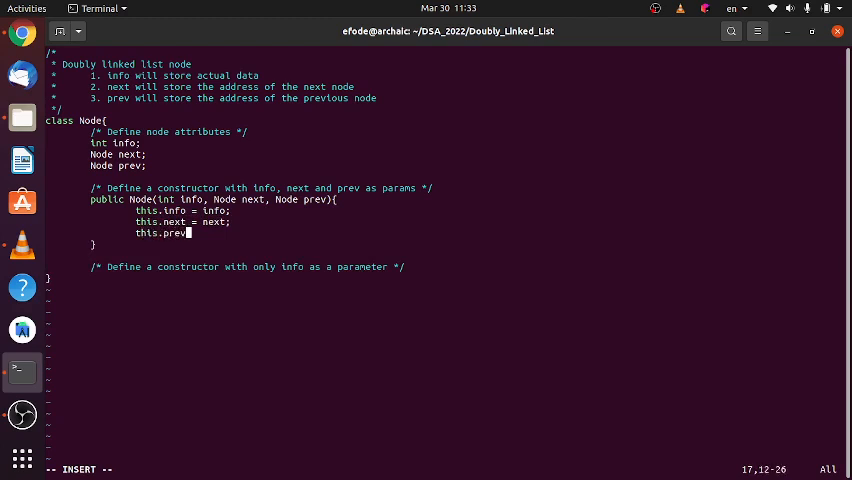
type("= prev;")
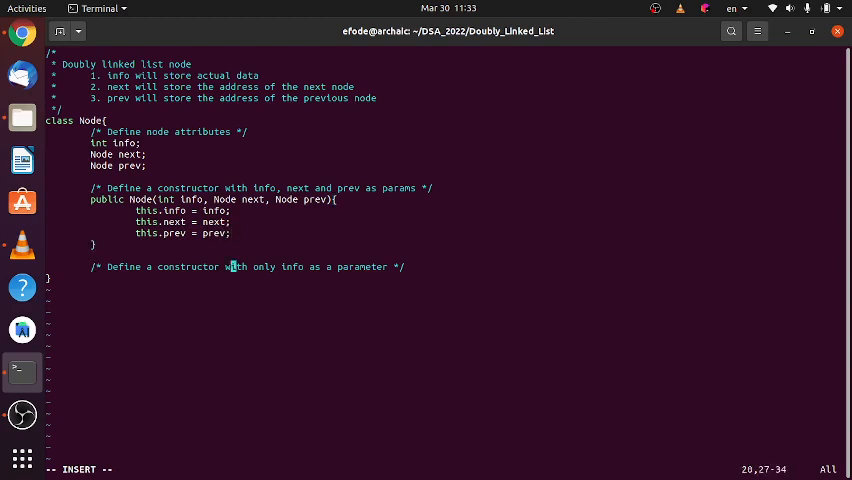
Write 'public Node(int info){' containing 'this(info, null, null);' under its comment.
key("Right")
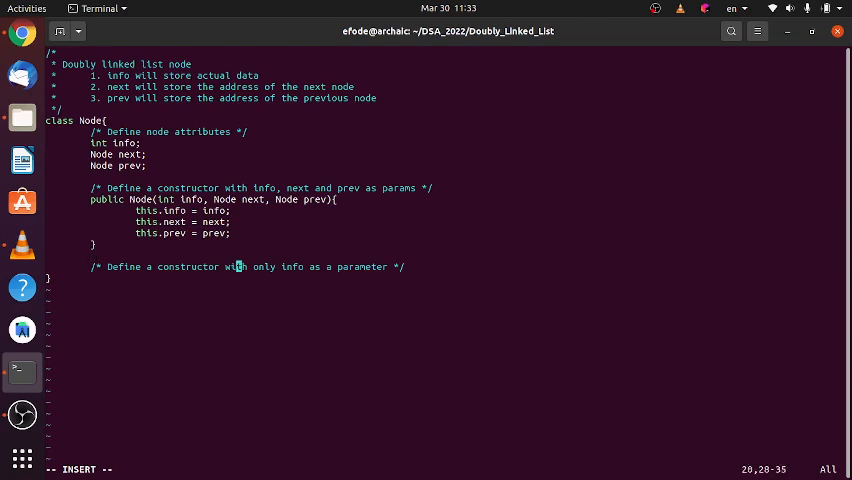
key("Enter")
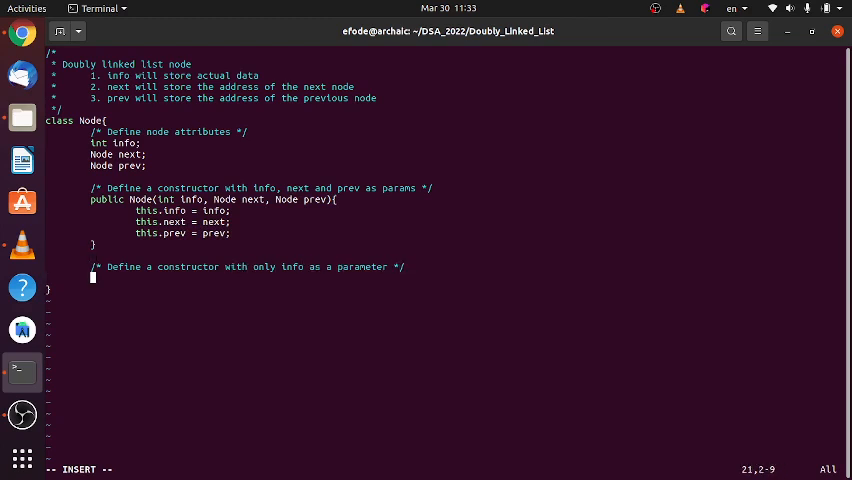
type("public")
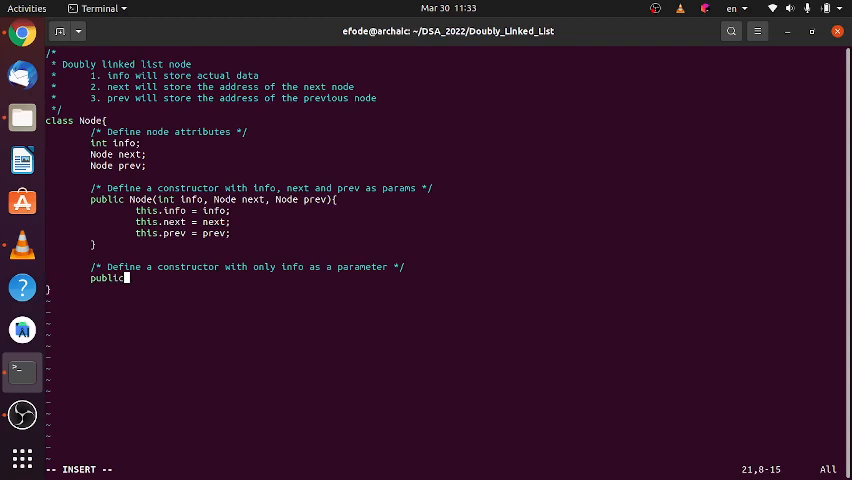
type("Nod")
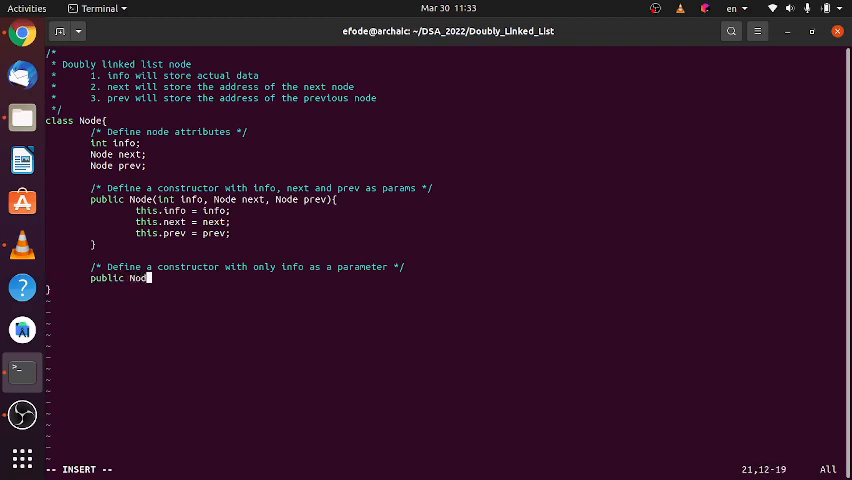
type("e(int info){")
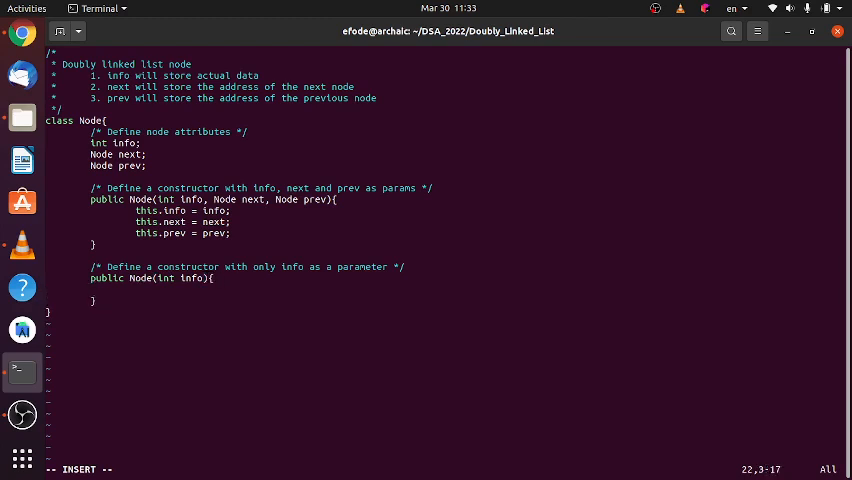
type("this")
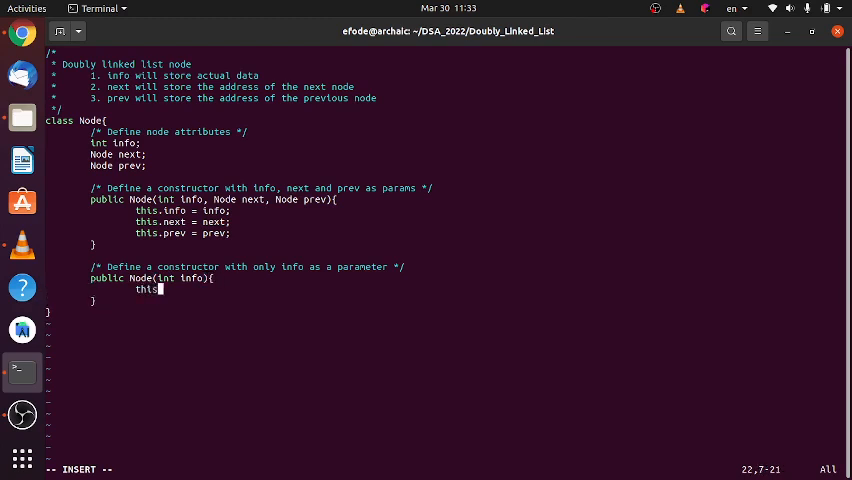
type("(info,")
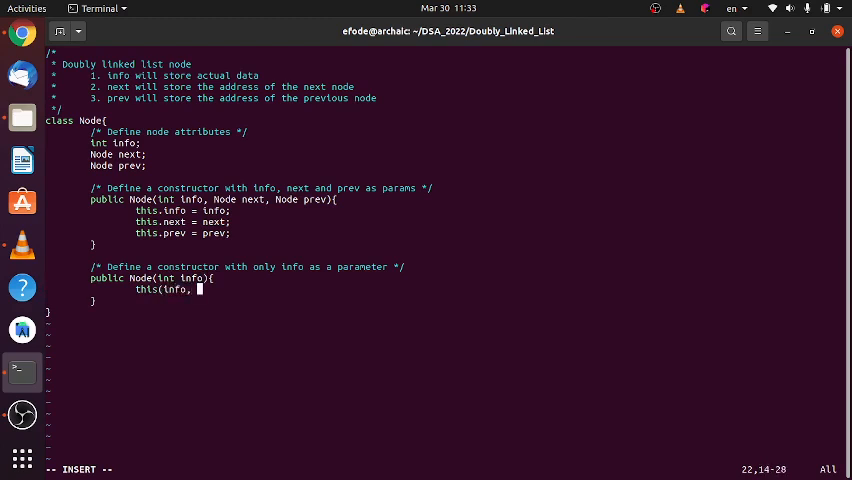
type("null")
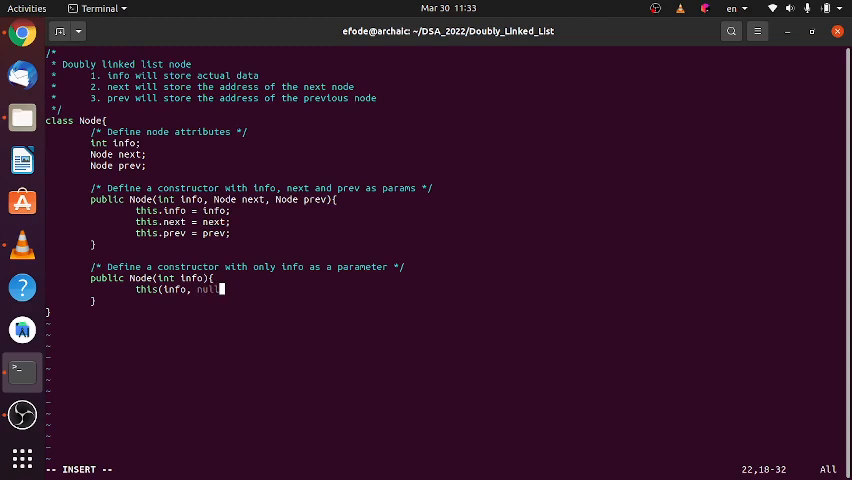
type(", null")
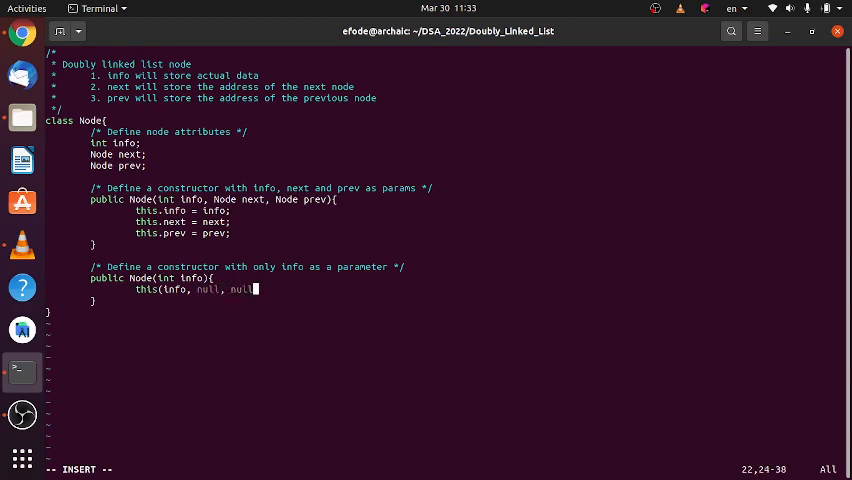
type(");")
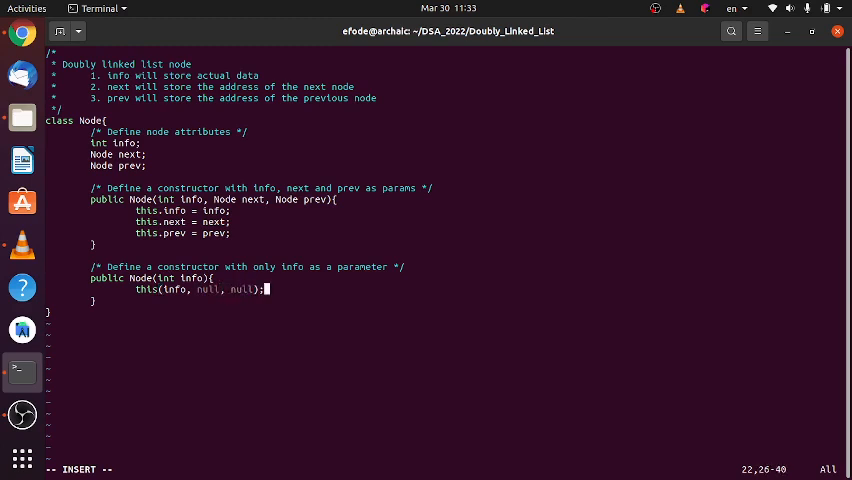